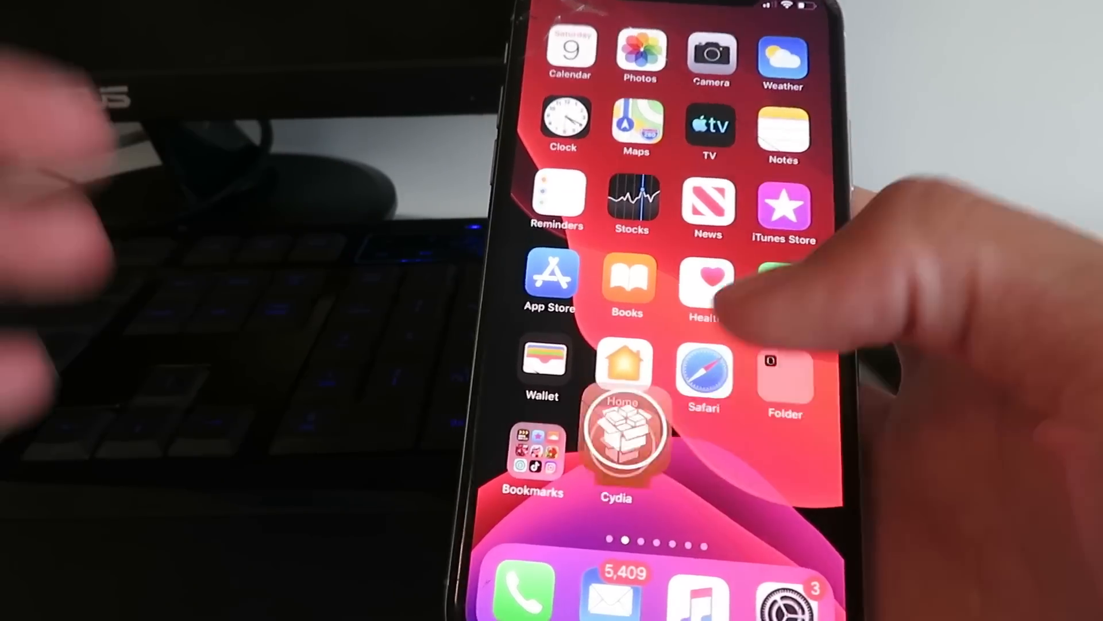
- Launch Cydia from the home screen and scroll through its Home page of packages and guides
click(621, 433)
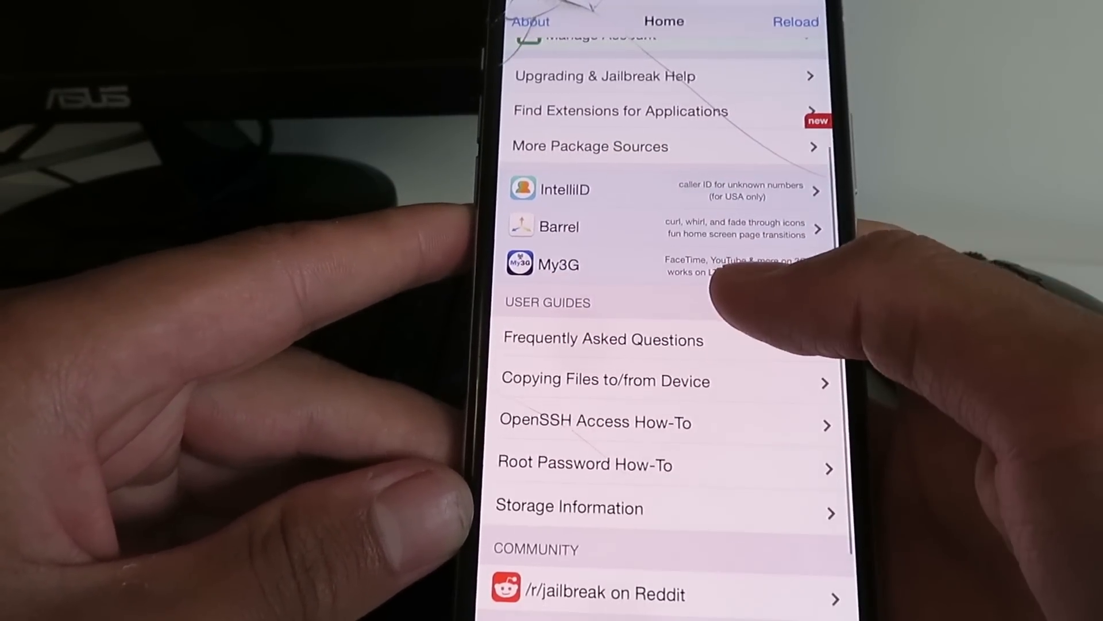
scroll(down, 3)
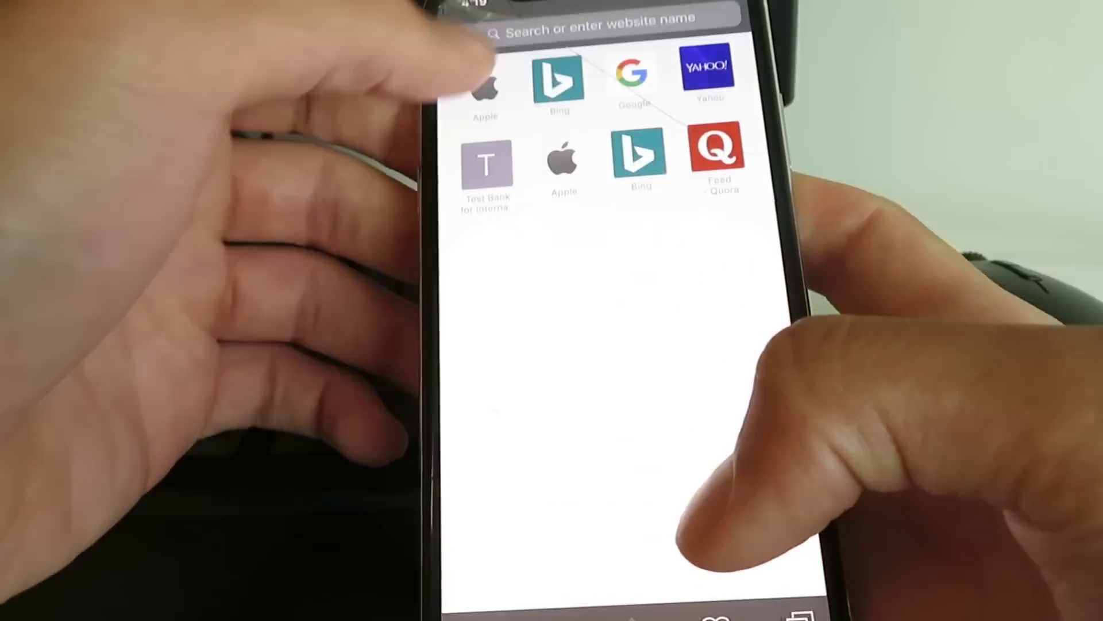
- Enter apphacks.co/cydia in Safari's address bar and load the page
text(arphacks.co/c)
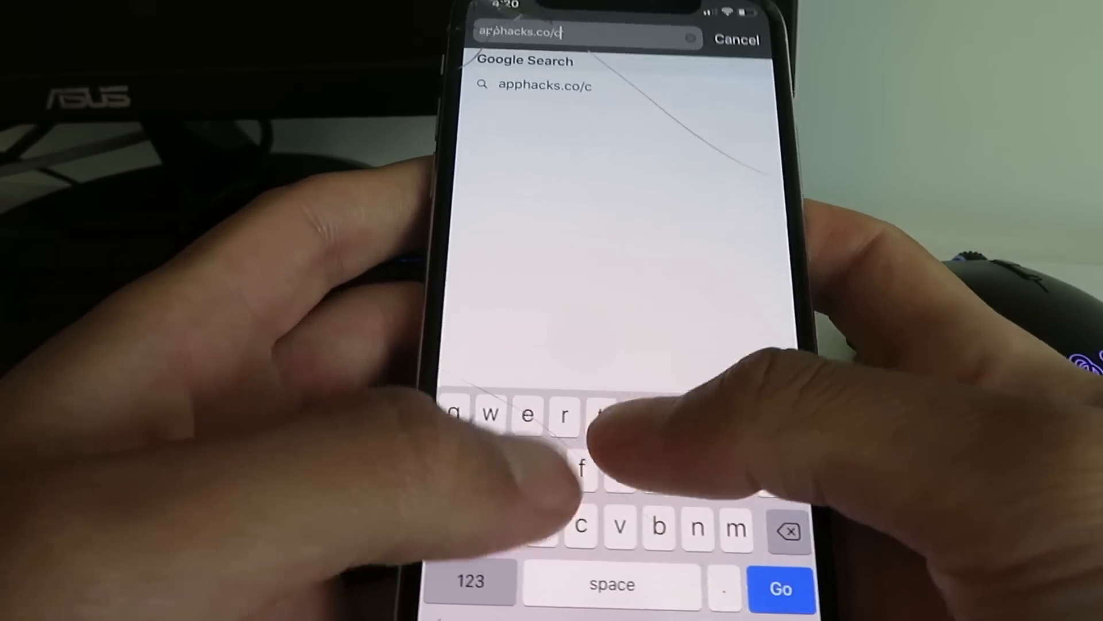
text(ydia)
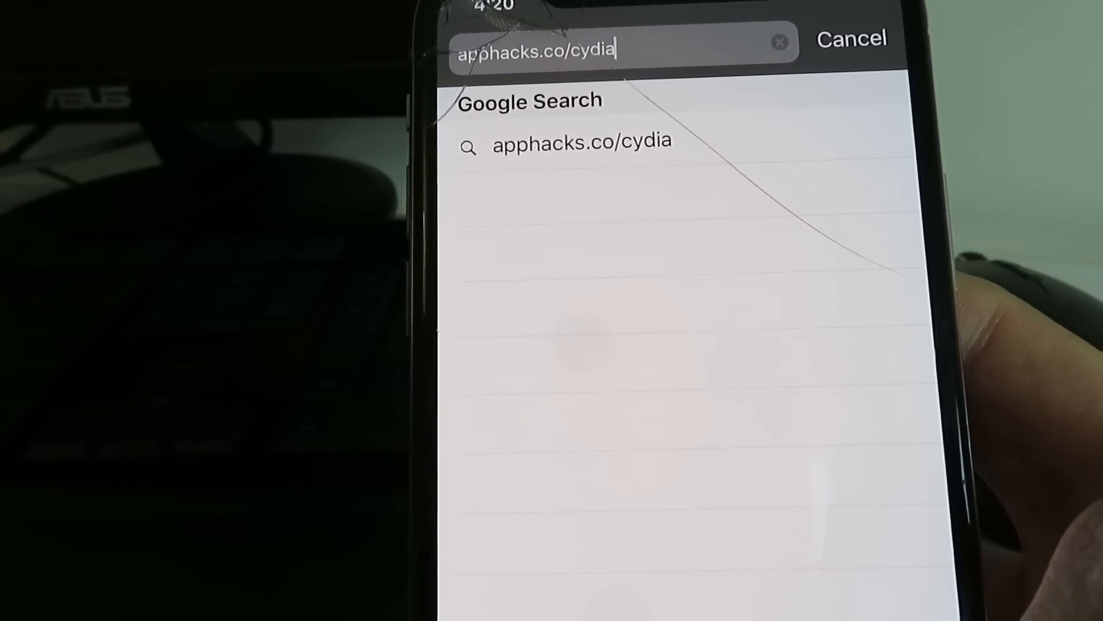
click(579, 140)
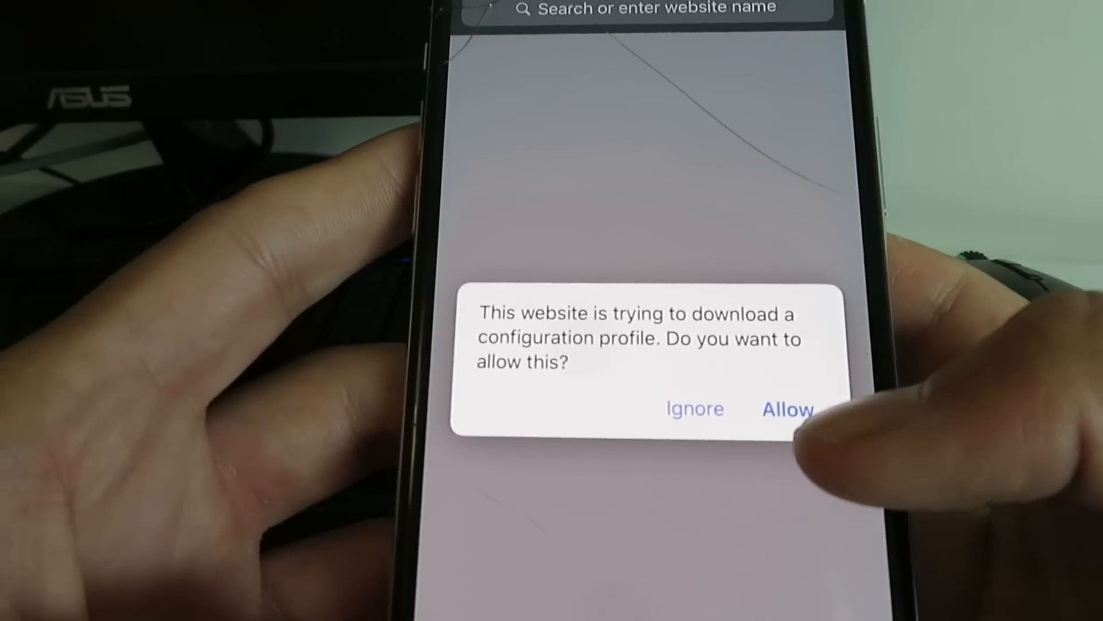
- Allow the profile download and finish installing the unsigned Cydia configuration profile in Settings
click(787, 409)
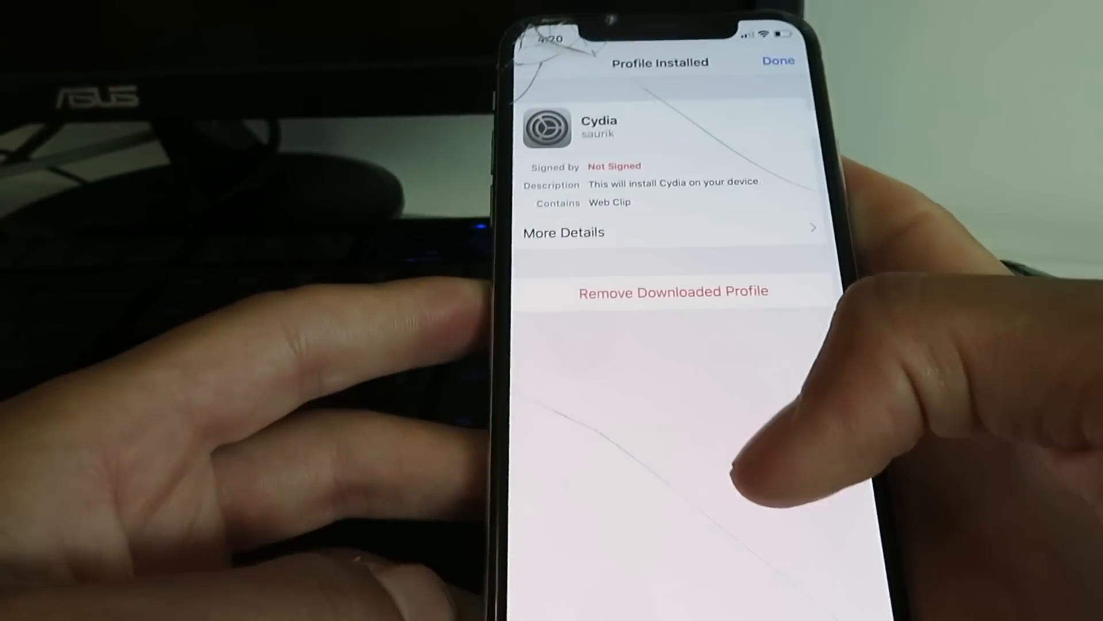
click(778, 61)
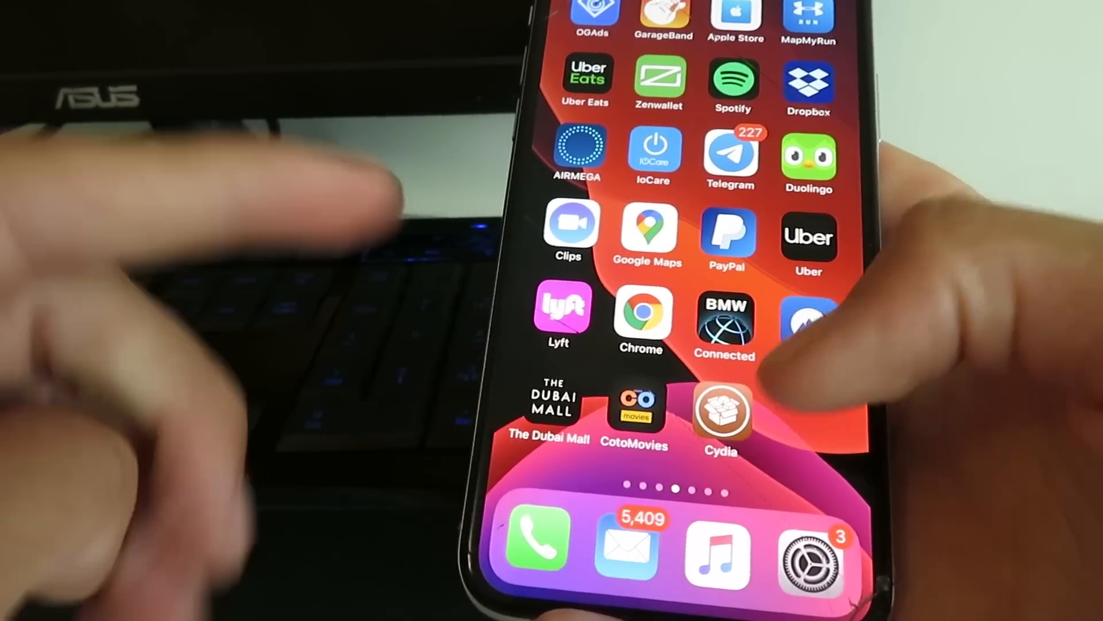
- Launch Cydia from its new home-screen icon to reach the Welcome to Cydia page
click(719, 410)
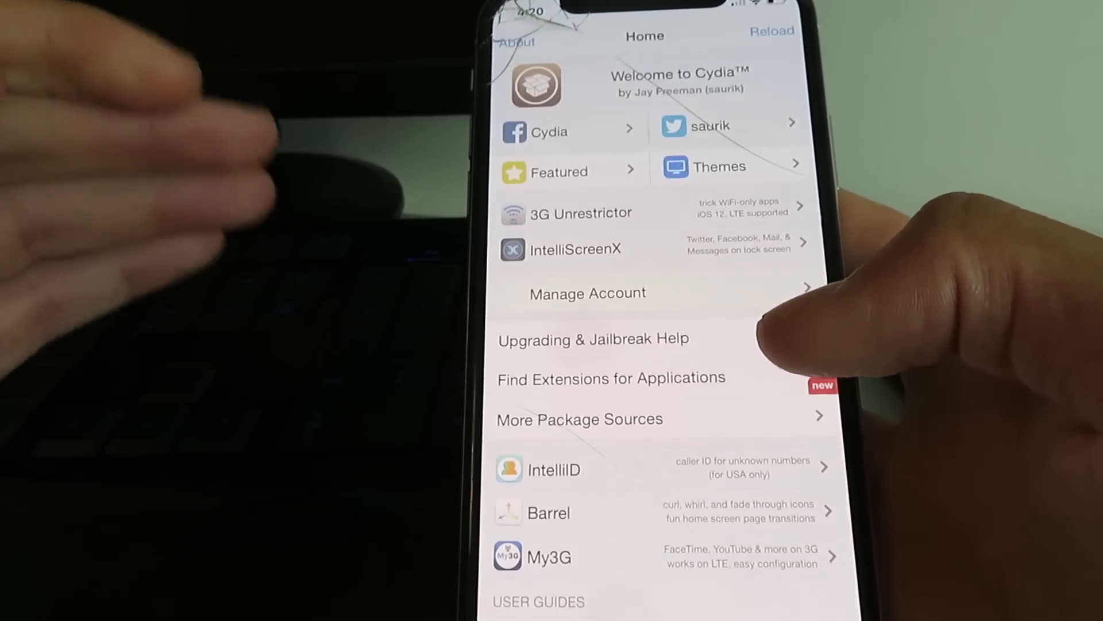